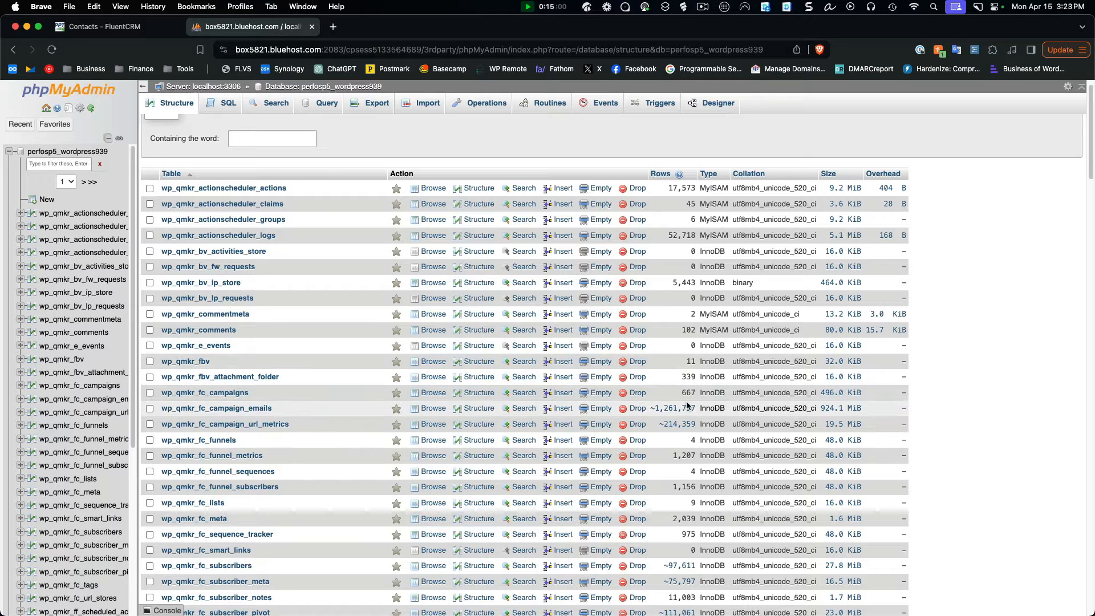
mouse_move(183, 413)
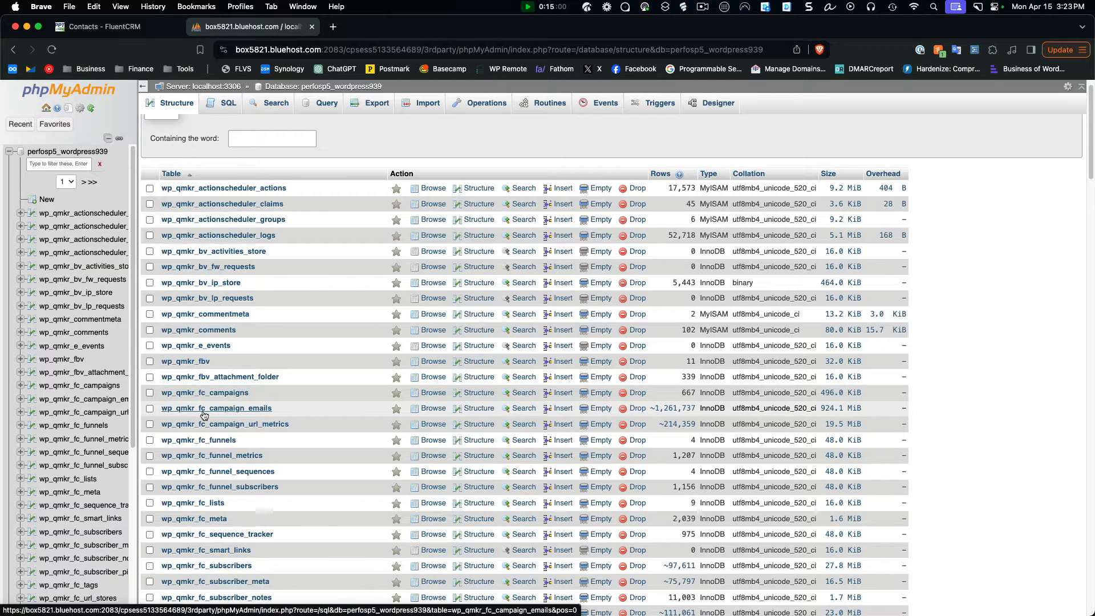
mouse_move(329, 411)
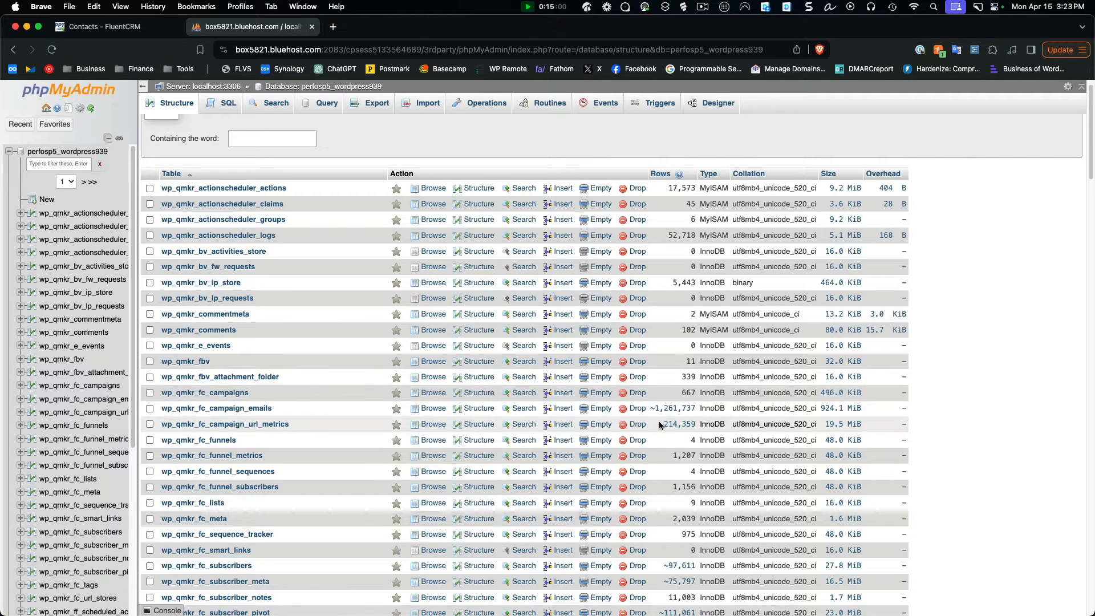
mouse_move(688, 420)
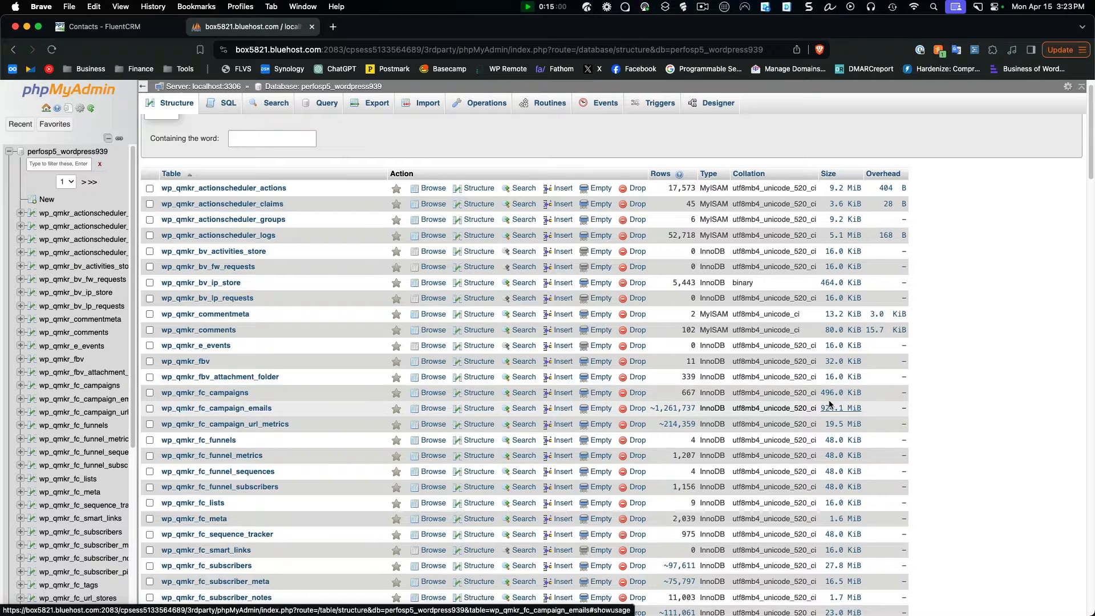
Step: Scroll phpMyAdmin's table list down to wp_qmkr_fsmpt_email_logs and its 5 rows
scroll("down", 3)
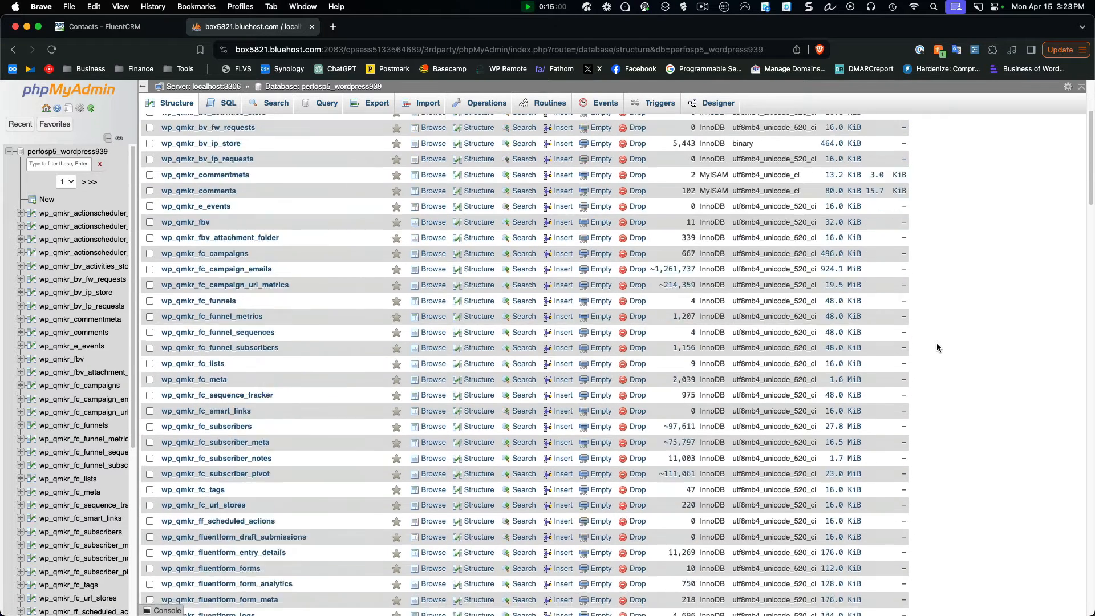
scroll("down", 3)
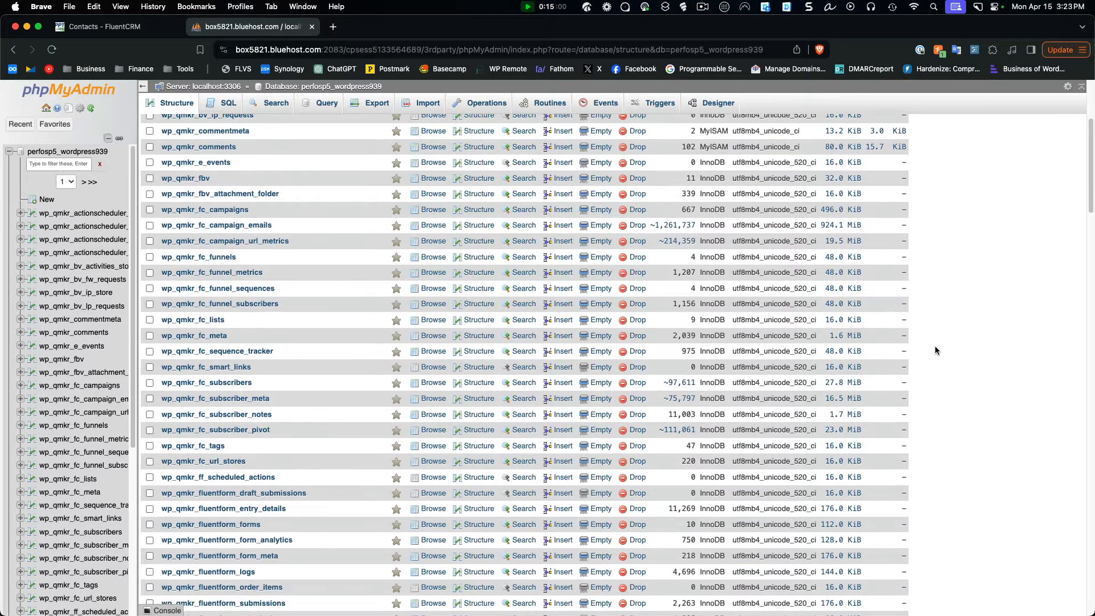
scroll("down", 3)
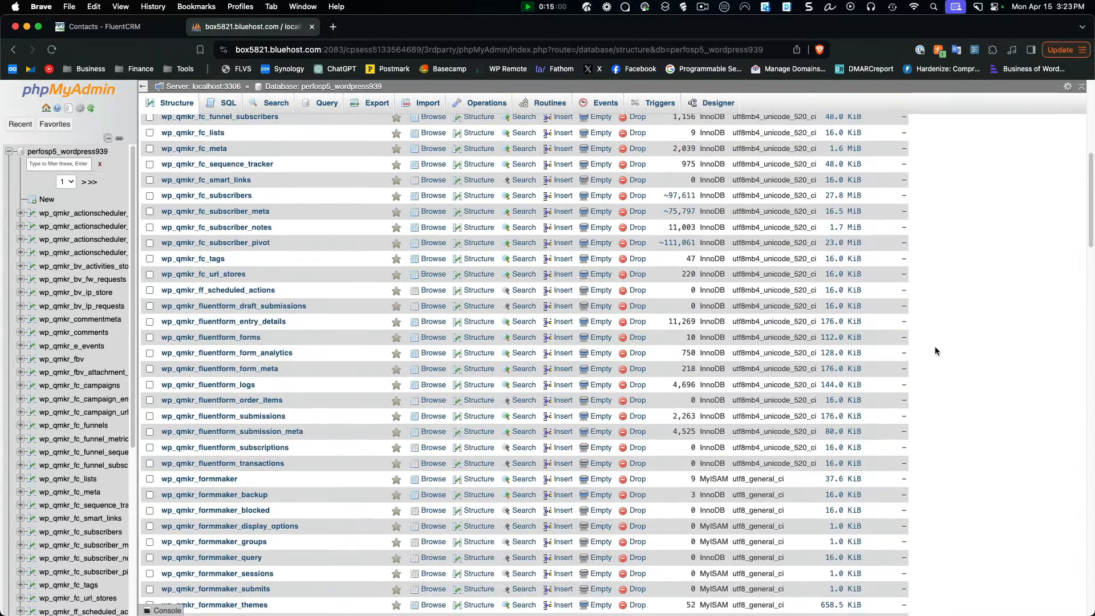
scroll("down", 3)
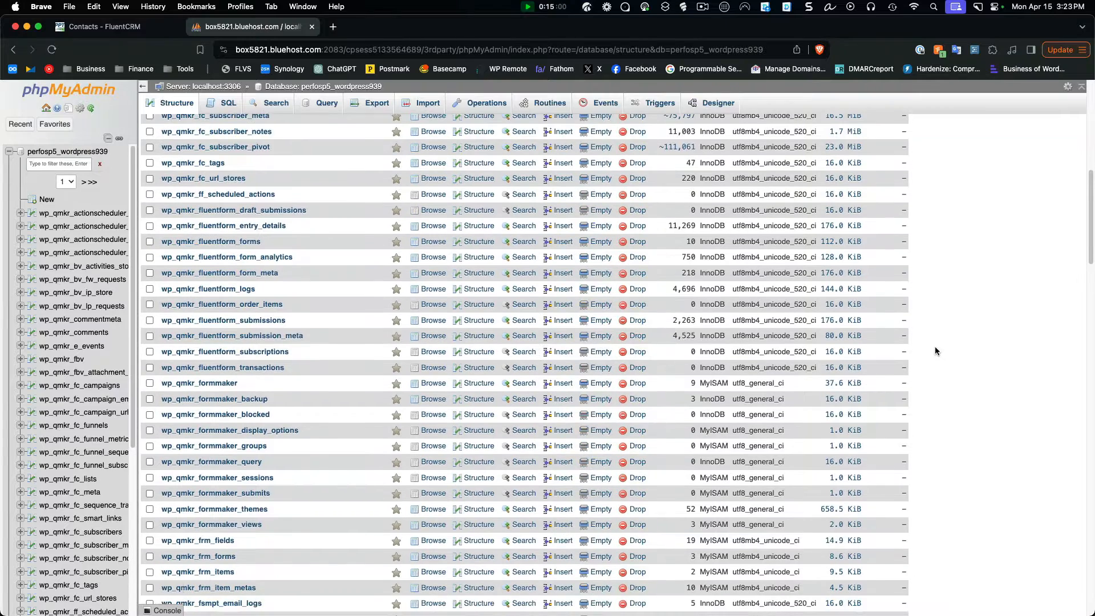
scroll("down", 3)
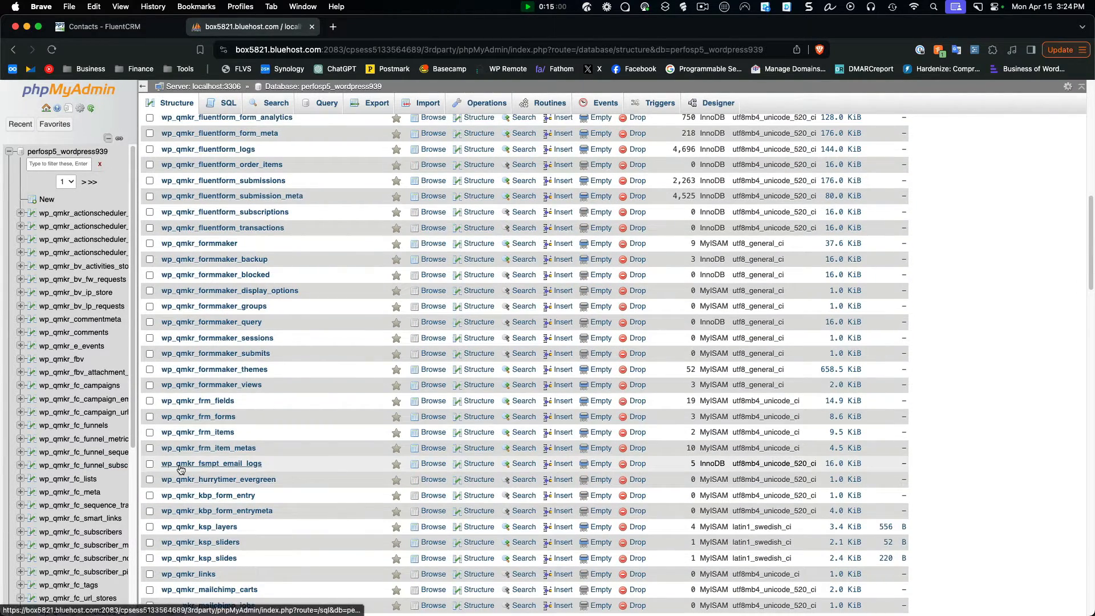
mouse_move(208, 470)
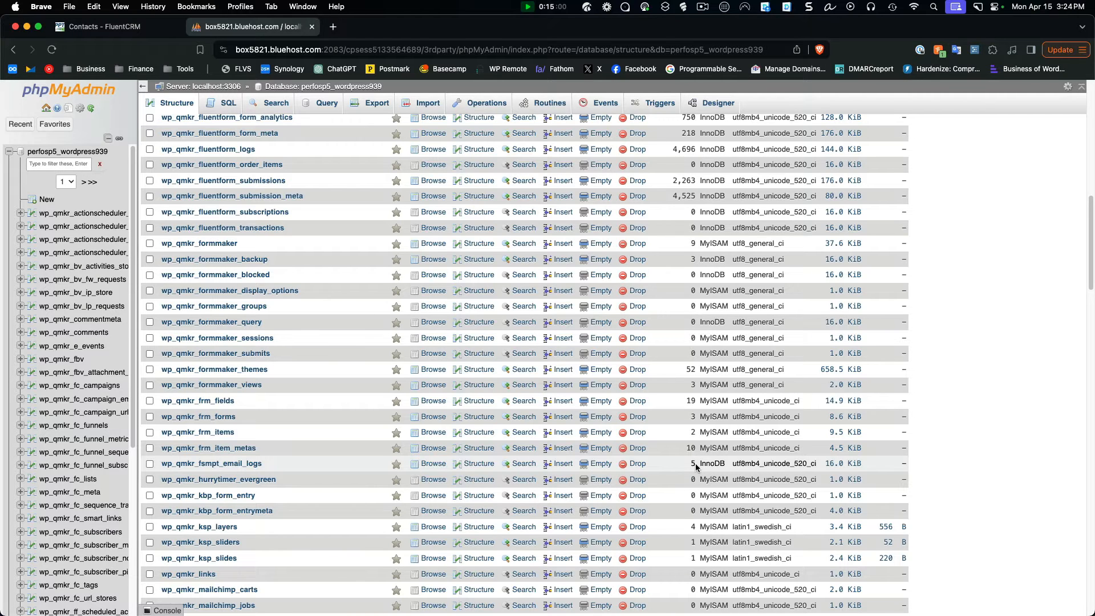
mouse_move(827, 454)
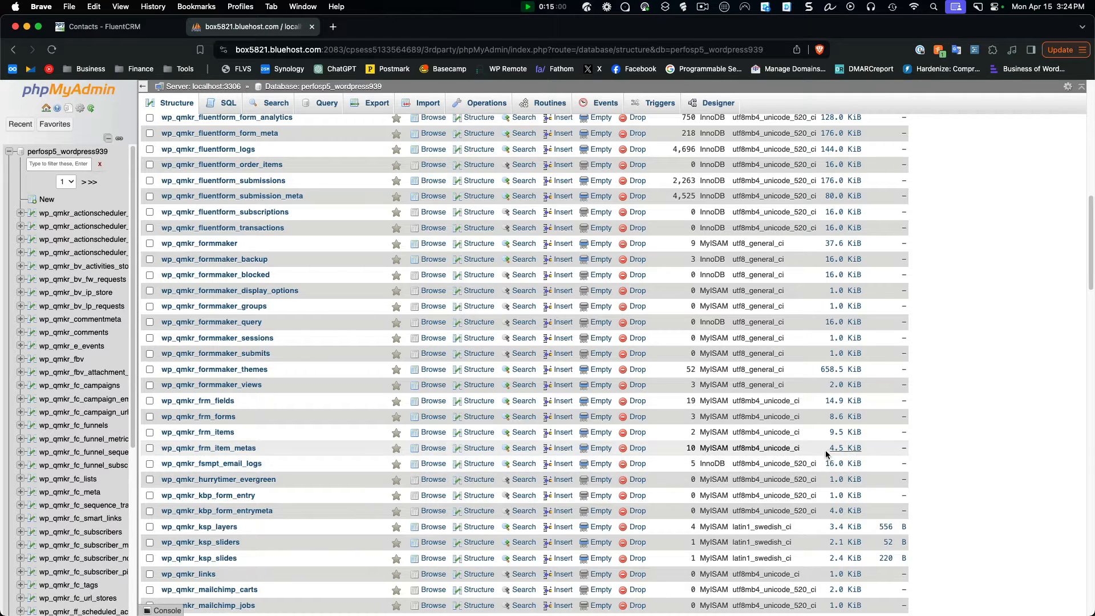
mouse_move(841, 473)
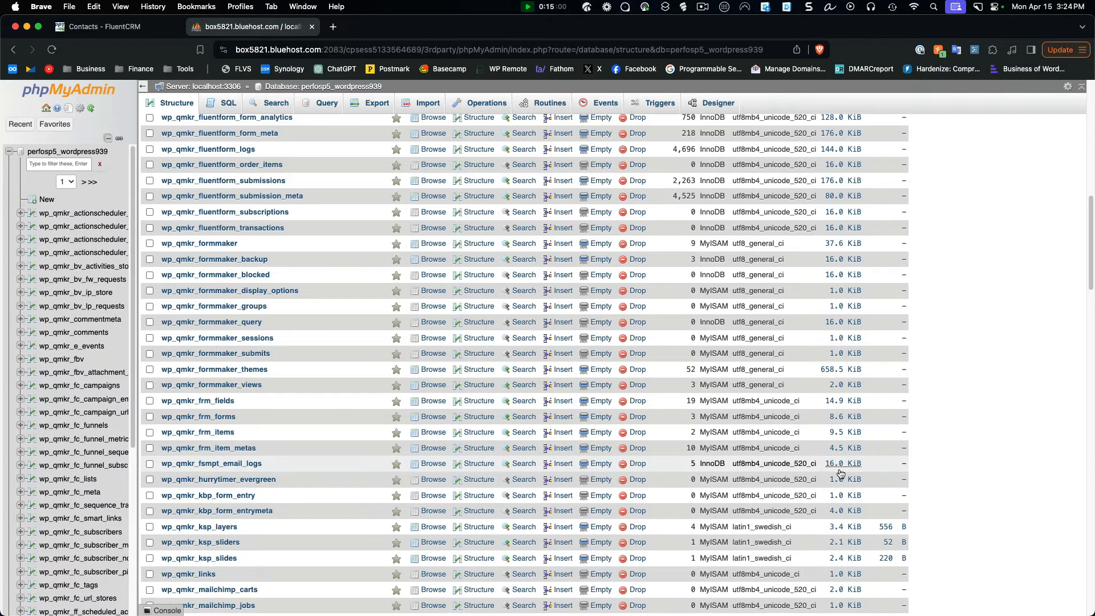
mouse_move(866, 470)
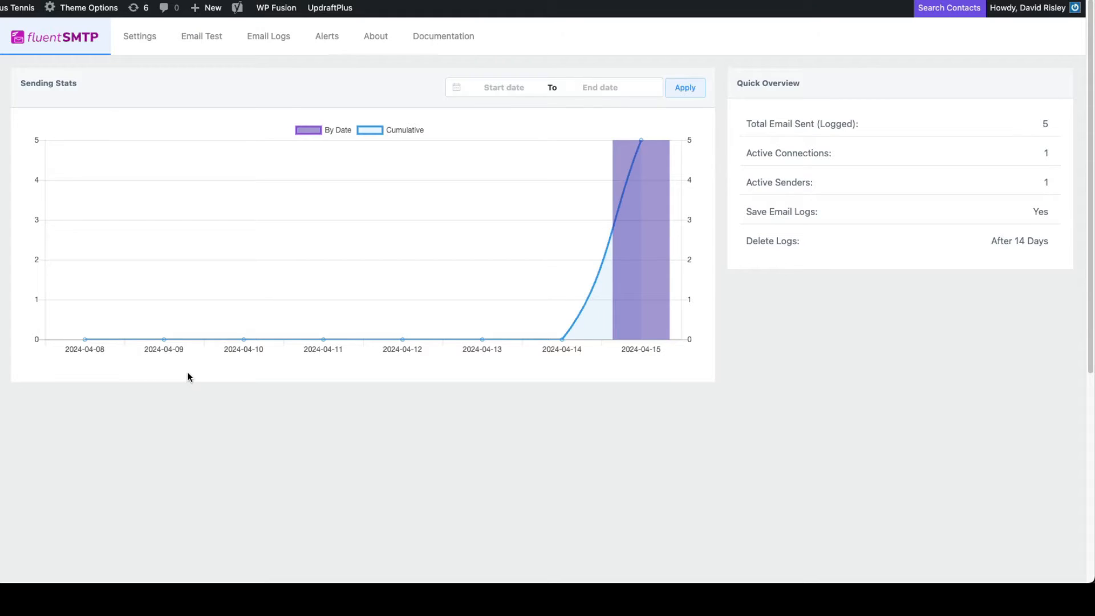
mouse_move(70, 69)
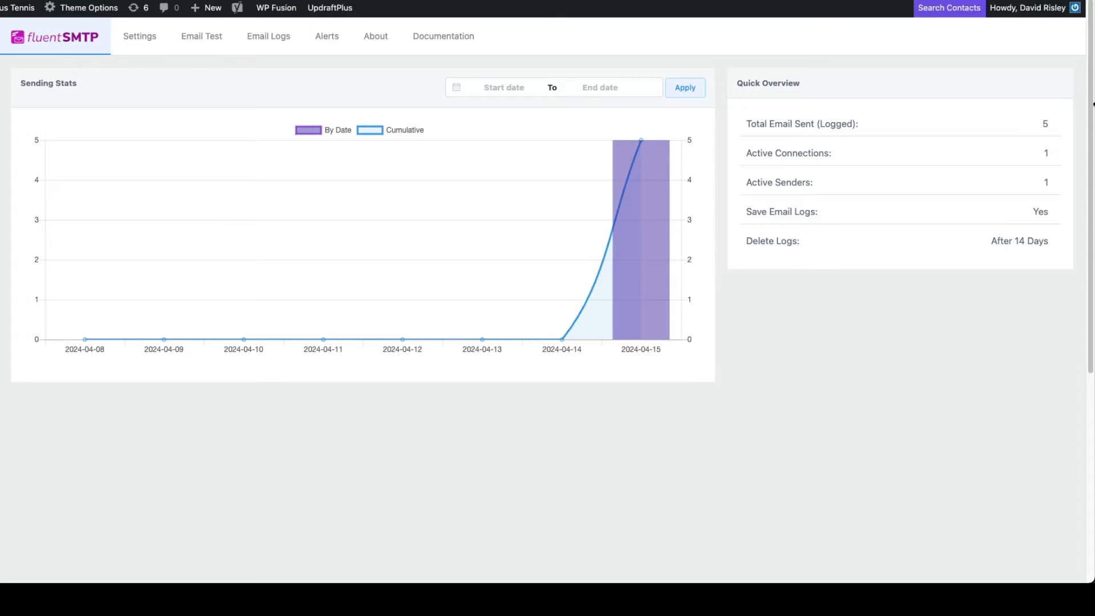
mouse_move(1054, 127)
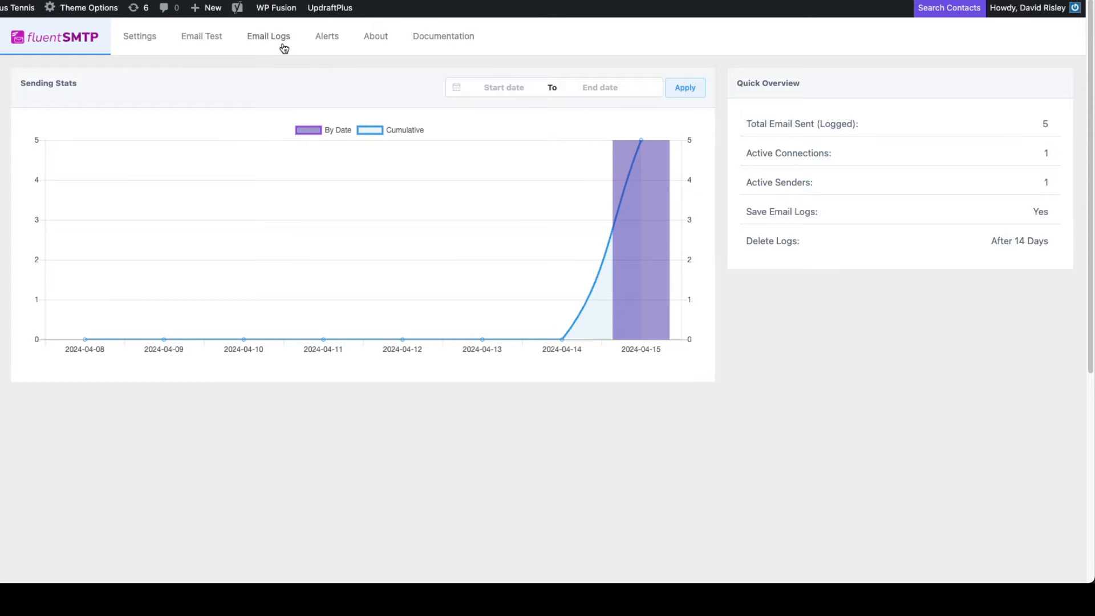
Step: Open FluentSMTP's Email Logs tab listing the five emails sent 15 April 2024
left_click(269, 36)
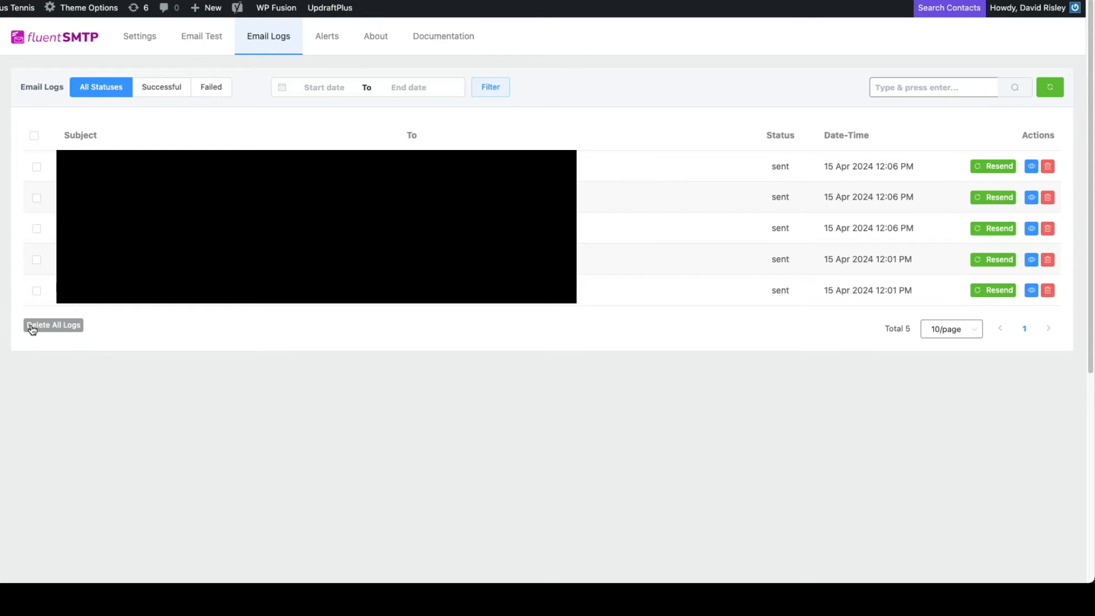
Step: Open FluentSMTP Settings to review the Amazon SES connection and 14-day log deletion
left_click(139, 36)
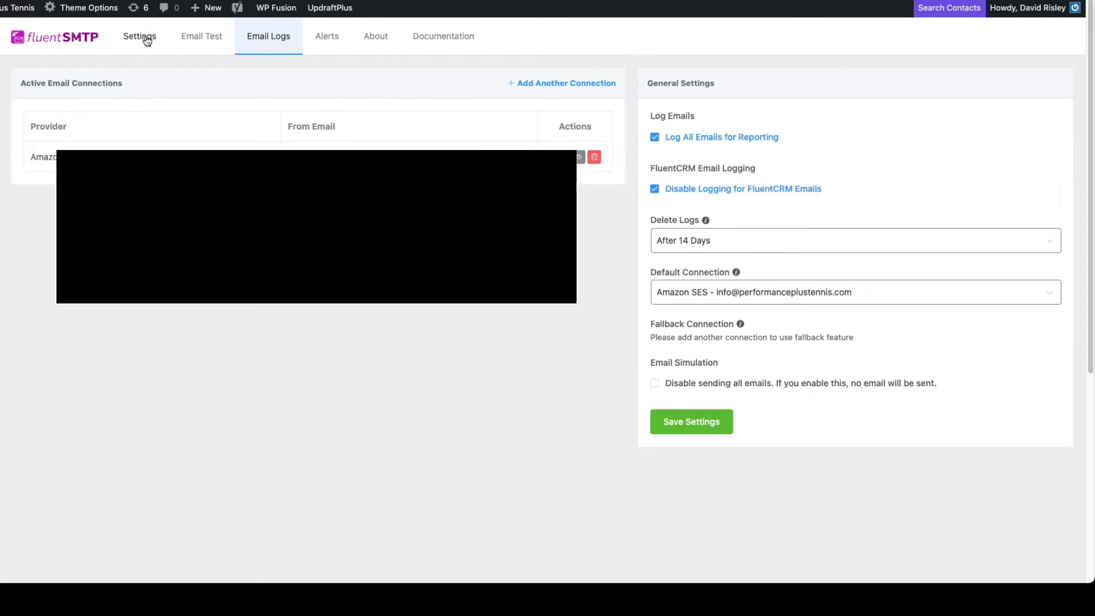
left_click(140, 37)
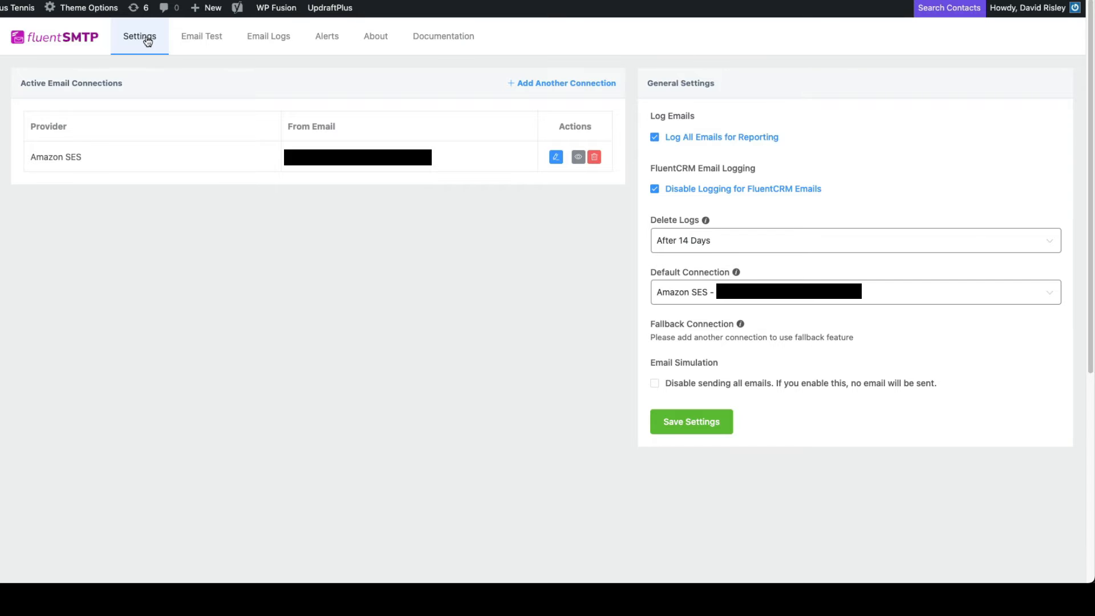
mouse_move(730, 160)
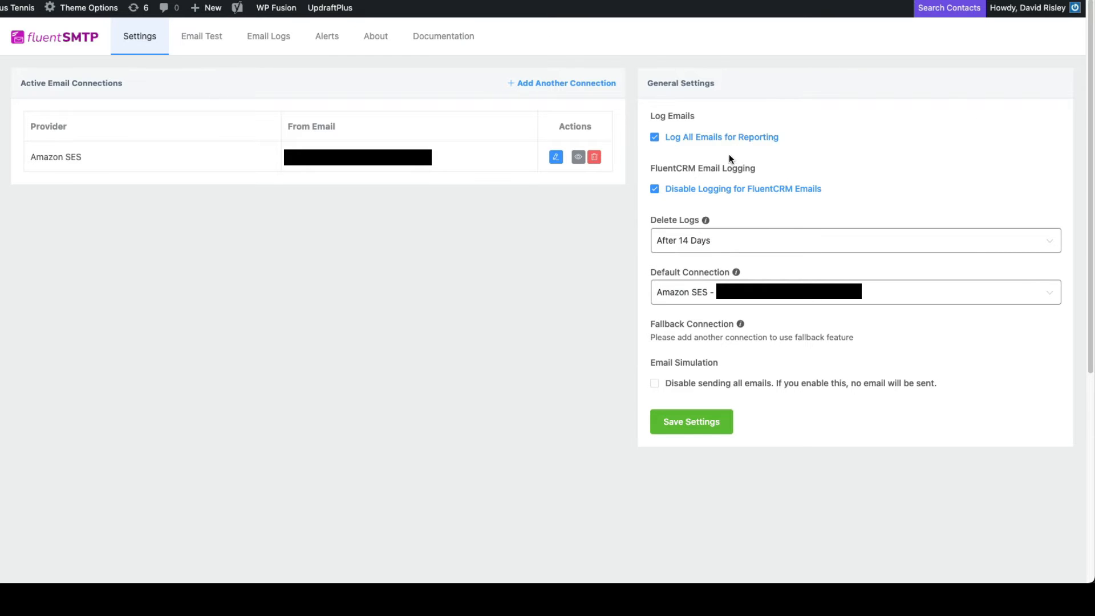
mouse_move(692, 203)
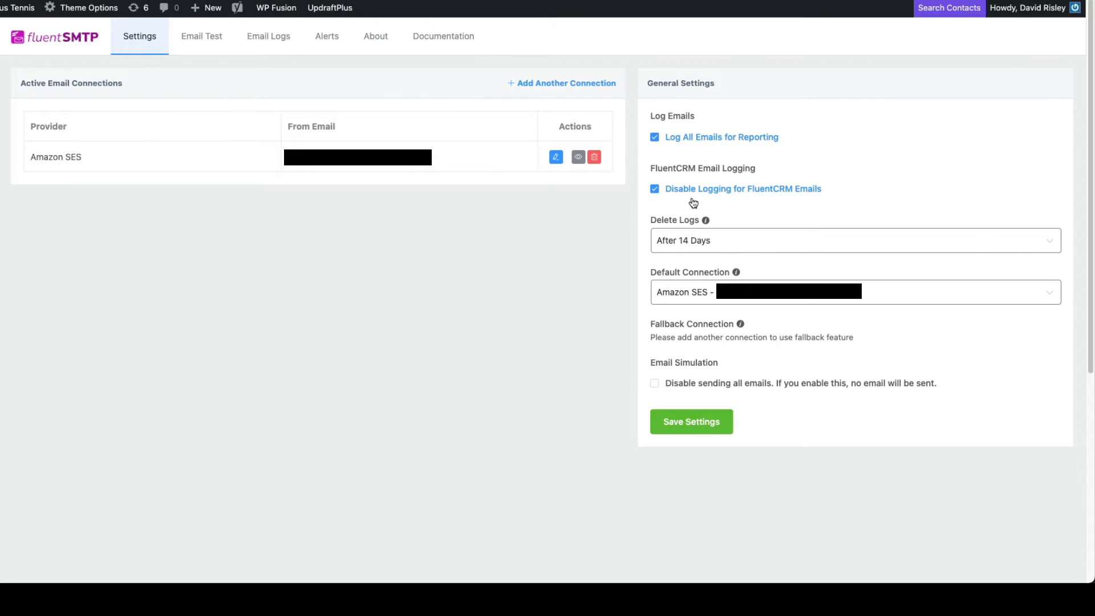
mouse_move(810, 181)
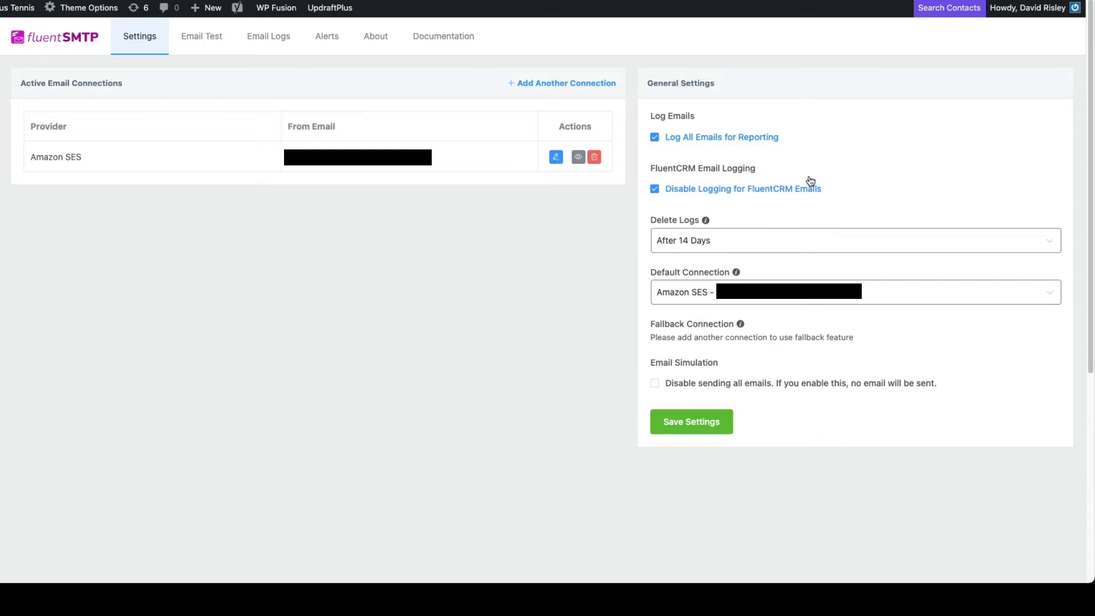
mouse_move(644, 174)
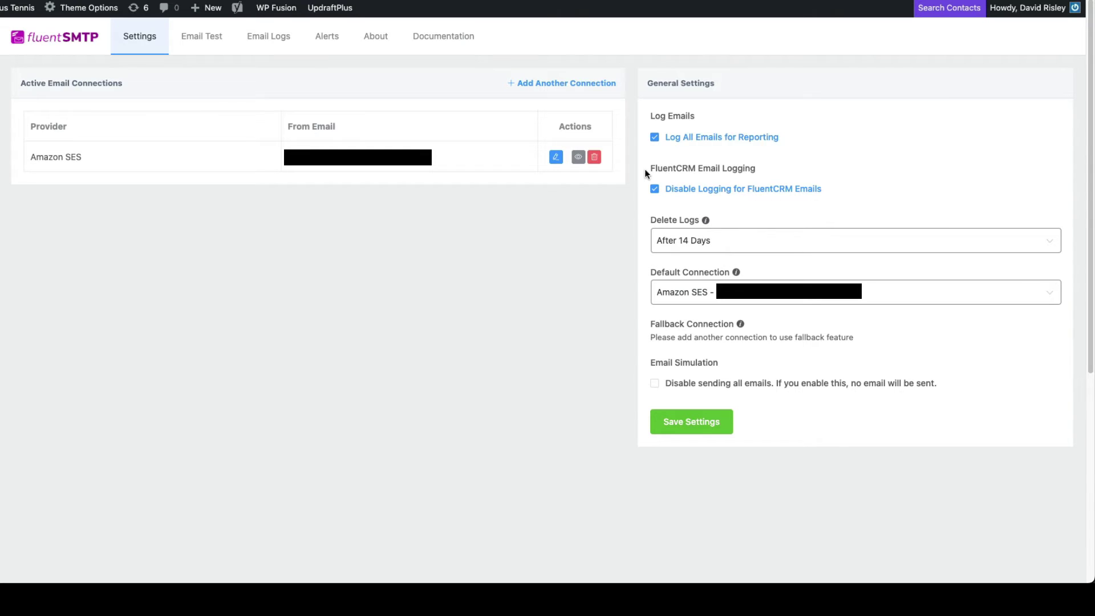
mouse_move(625, 202)
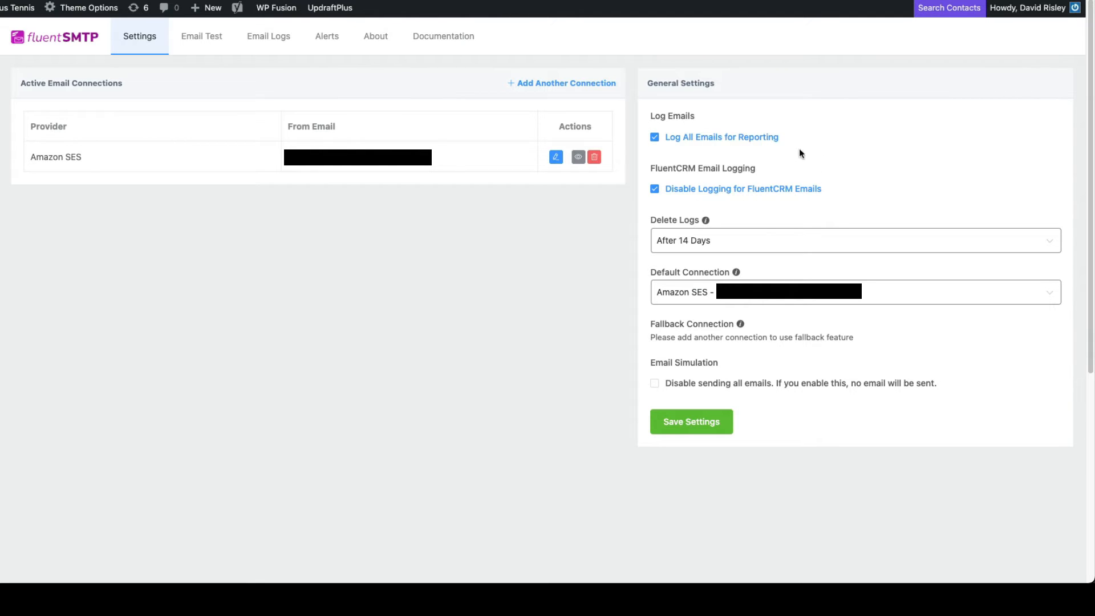
mouse_move(659, 123)
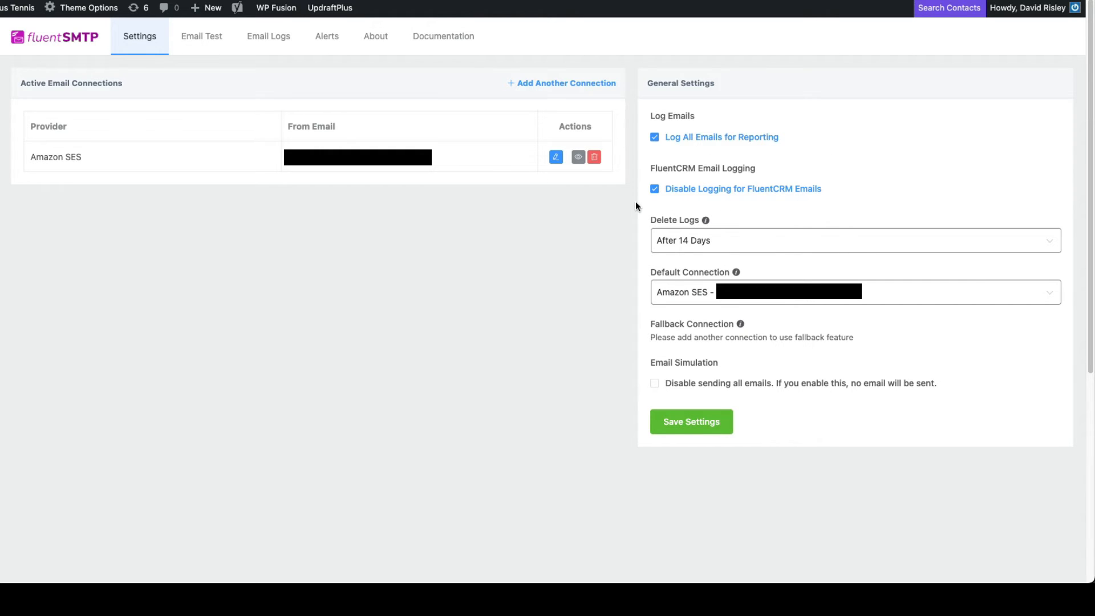
mouse_move(631, 209)
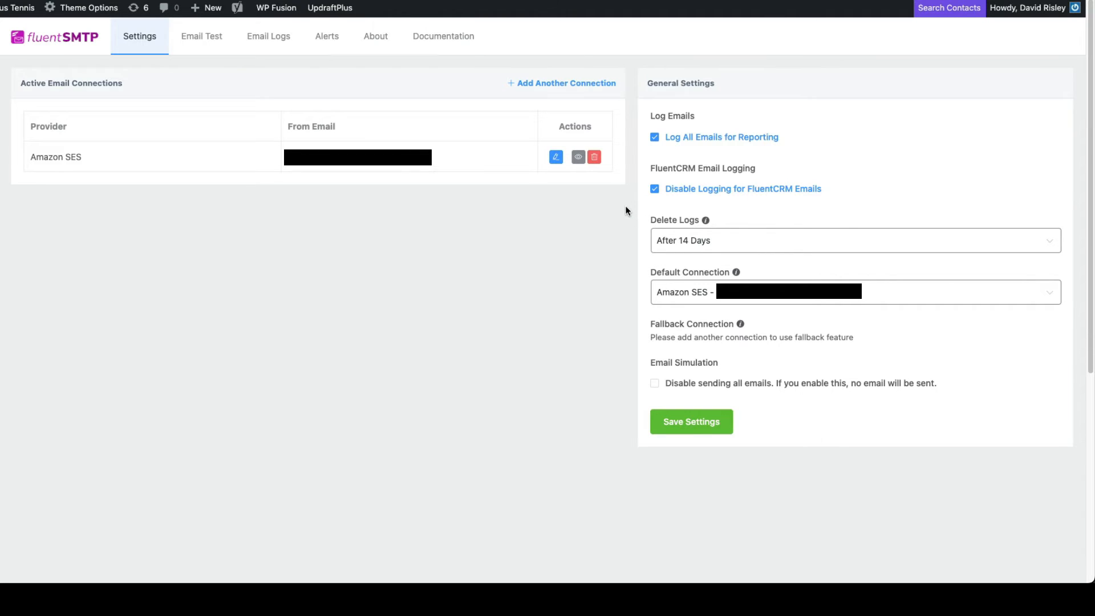
mouse_move(651, 220)
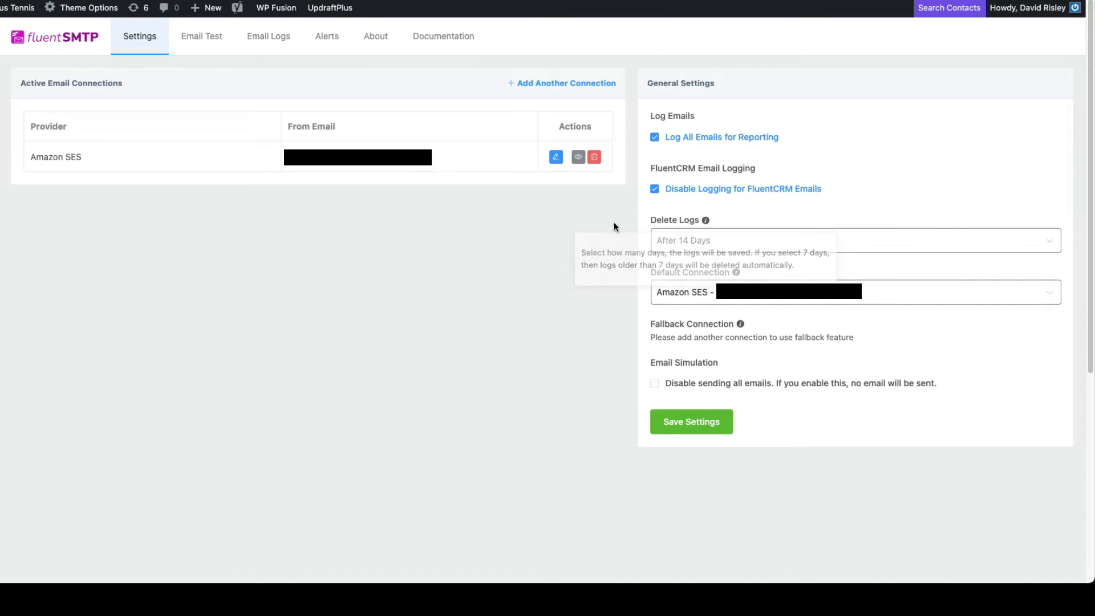
mouse_move(677, 261)
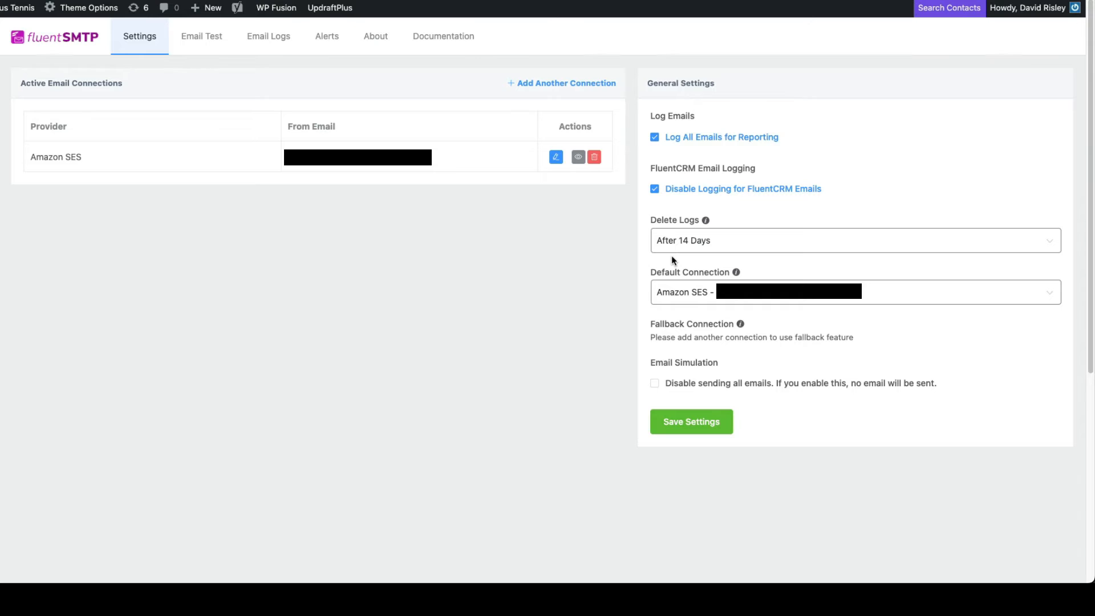
mouse_move(680, 240)
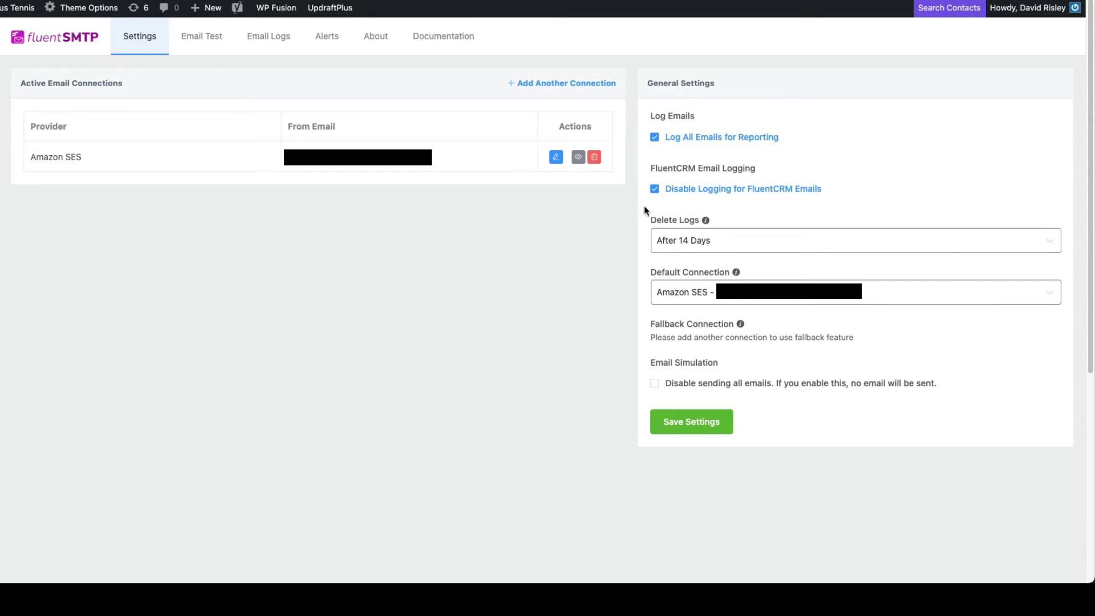
mouse_move(780, 220)
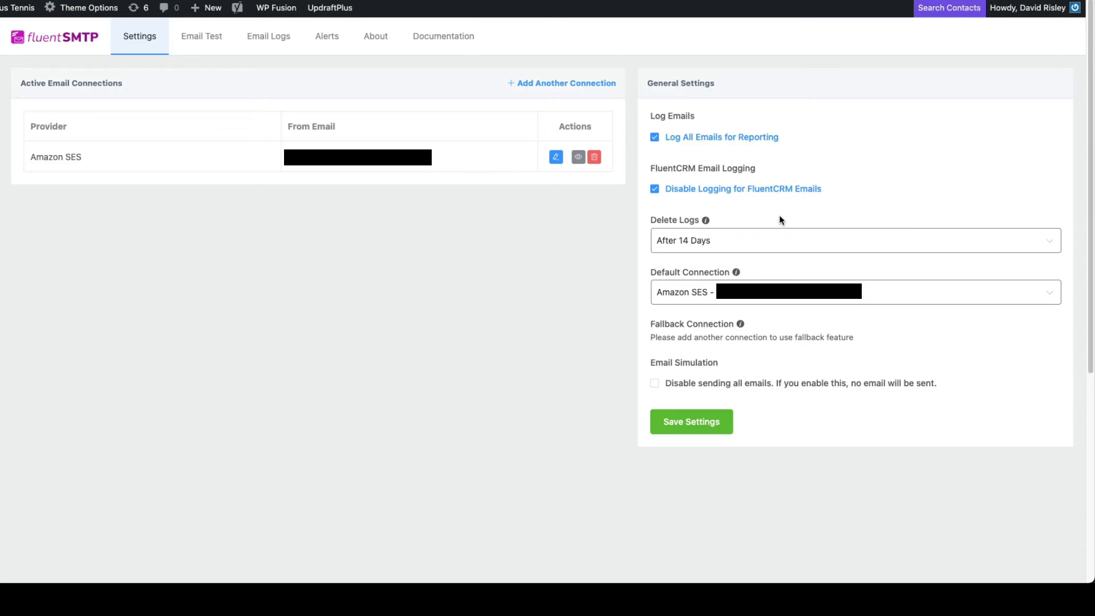
mouse_move(777, 150)
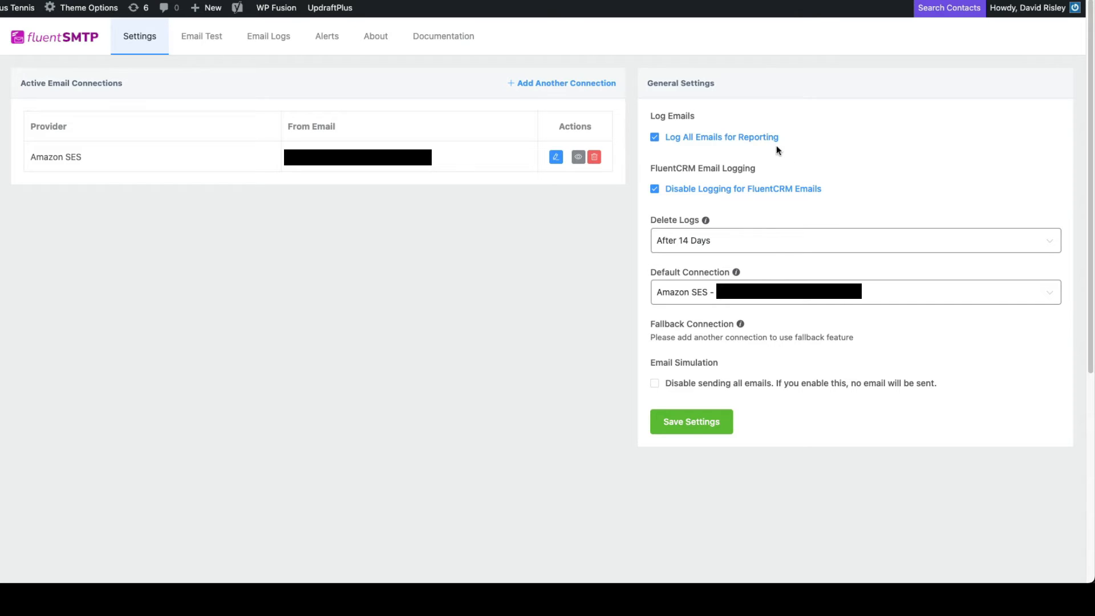
mouse_move(643, 162)
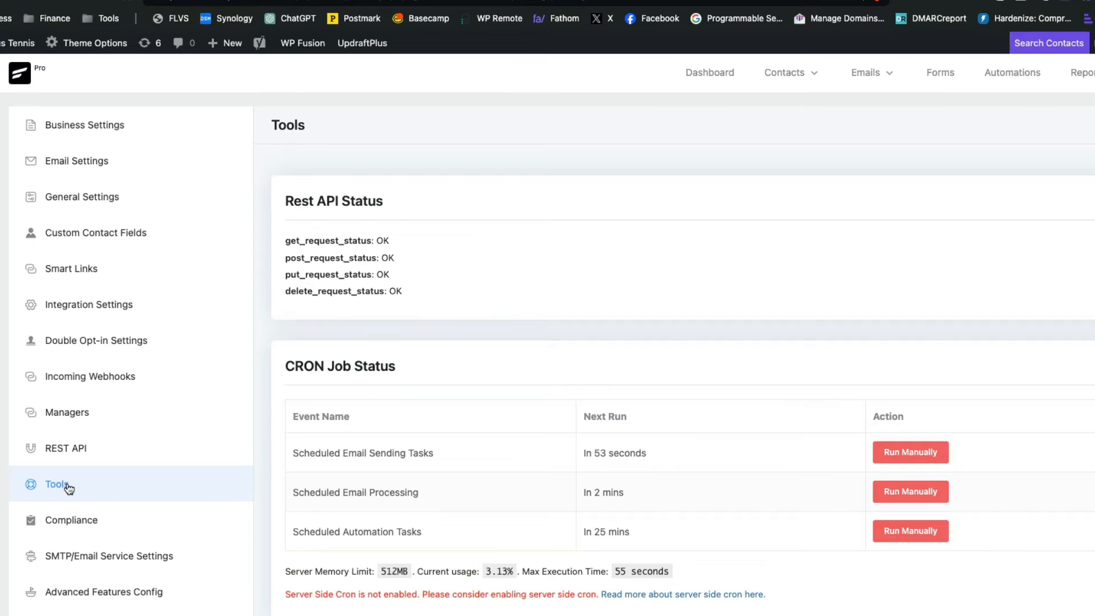
mouse_move(410, 219)
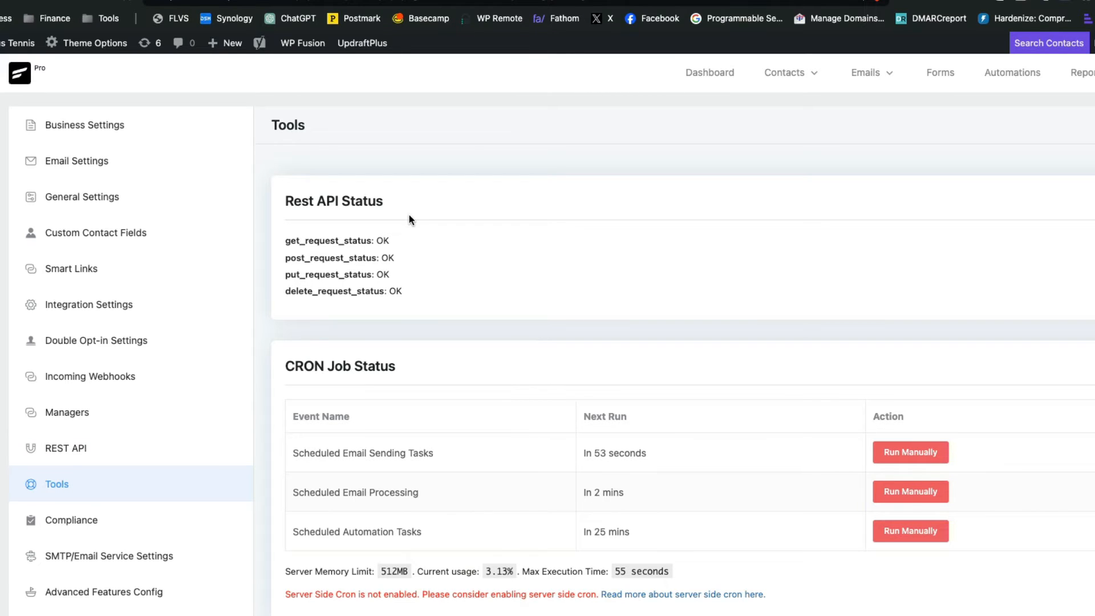
Step: Scroll FluentCRM's Tools page down to the Danger Zone and Data Cleanup 30-day options
scroll("down", 3)
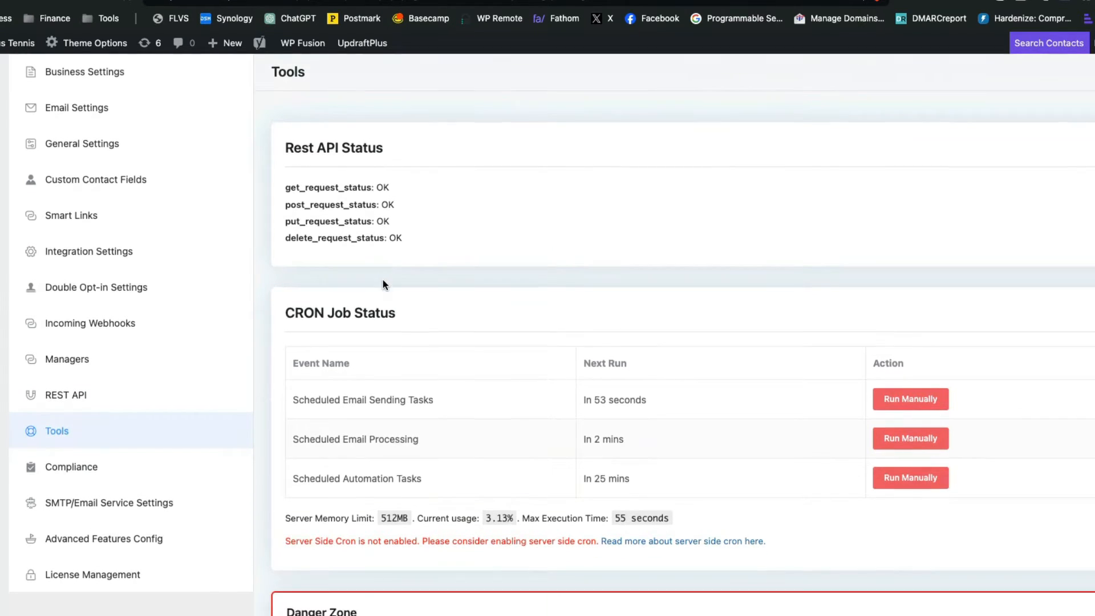
scroll("down", 3)
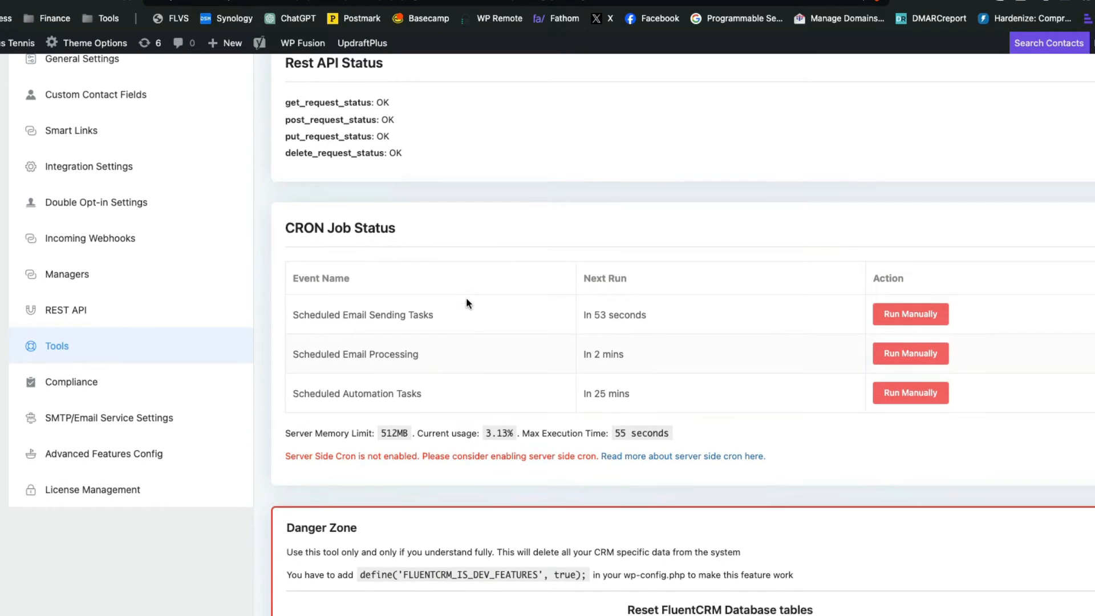
scroll("down", 3)
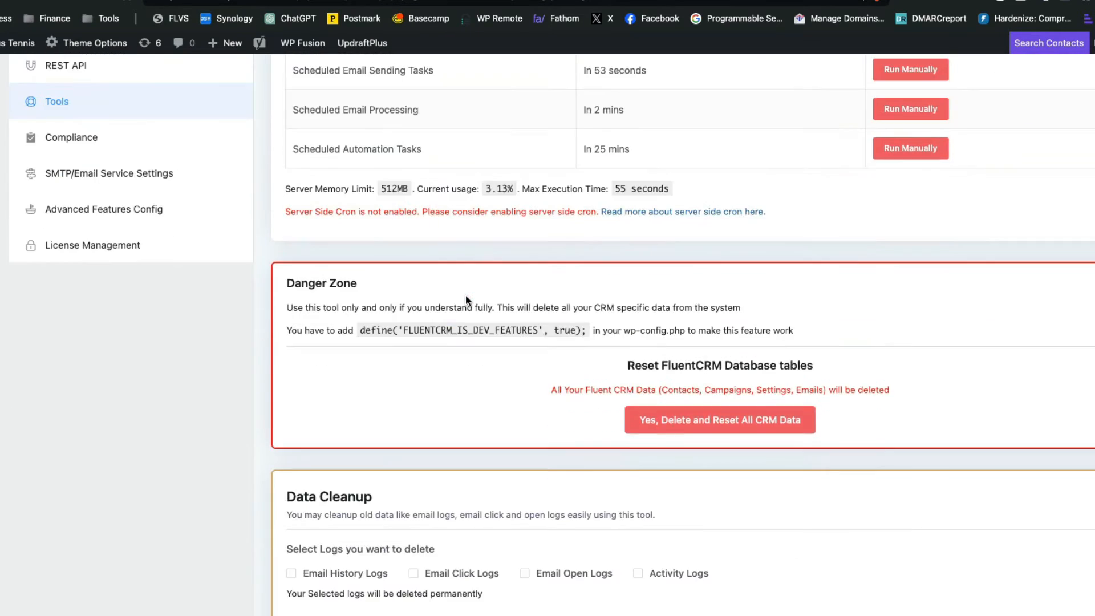
scroll("down", 3)
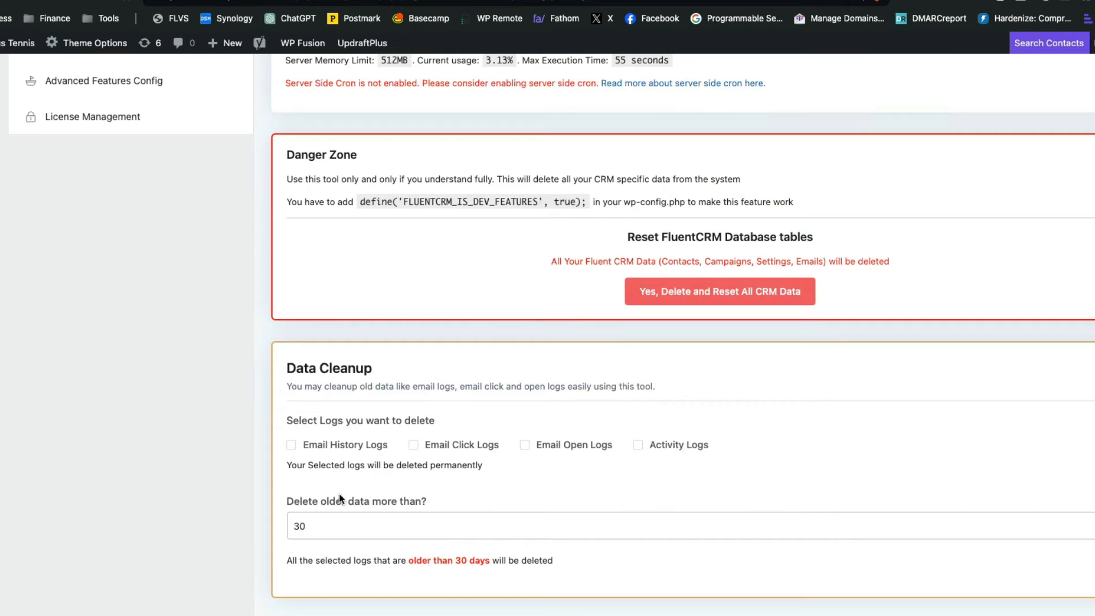
mouse_move(492, 472)
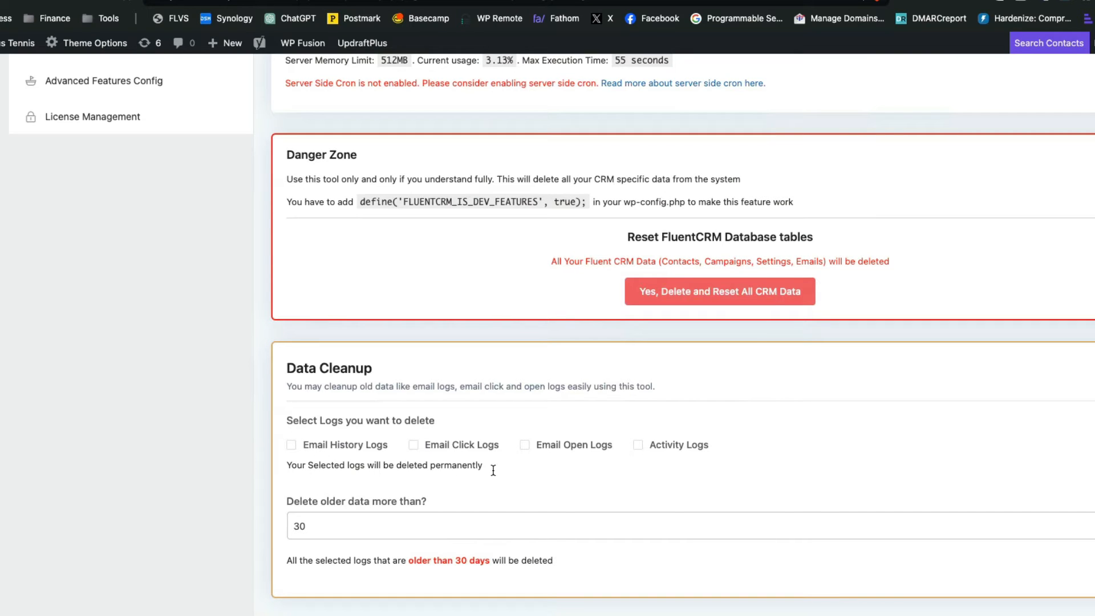
mouse_move(344, 491)
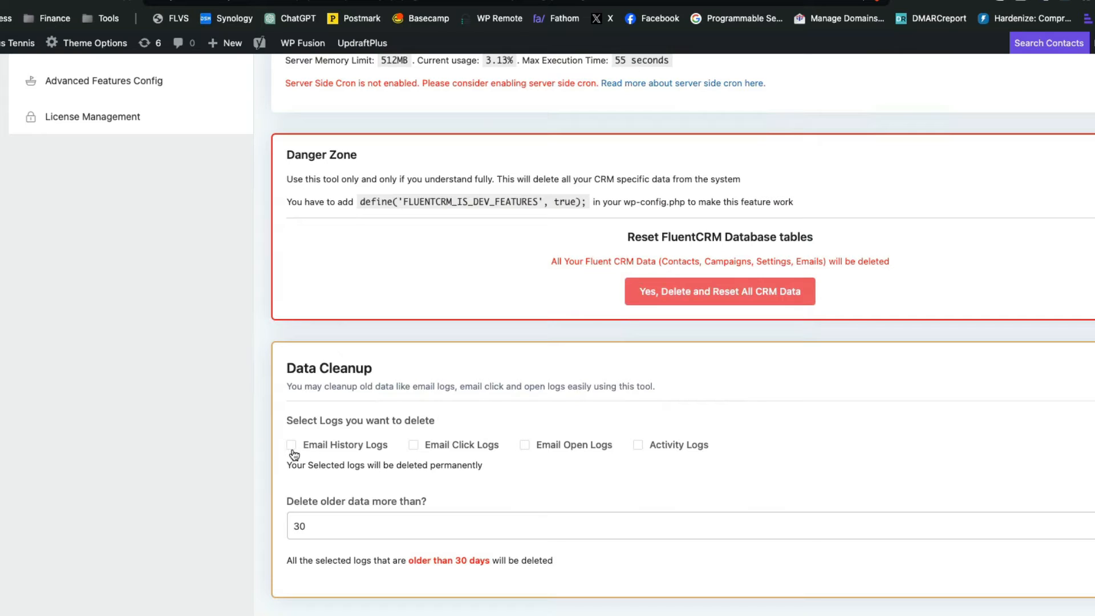
mouse_move(305, 458)
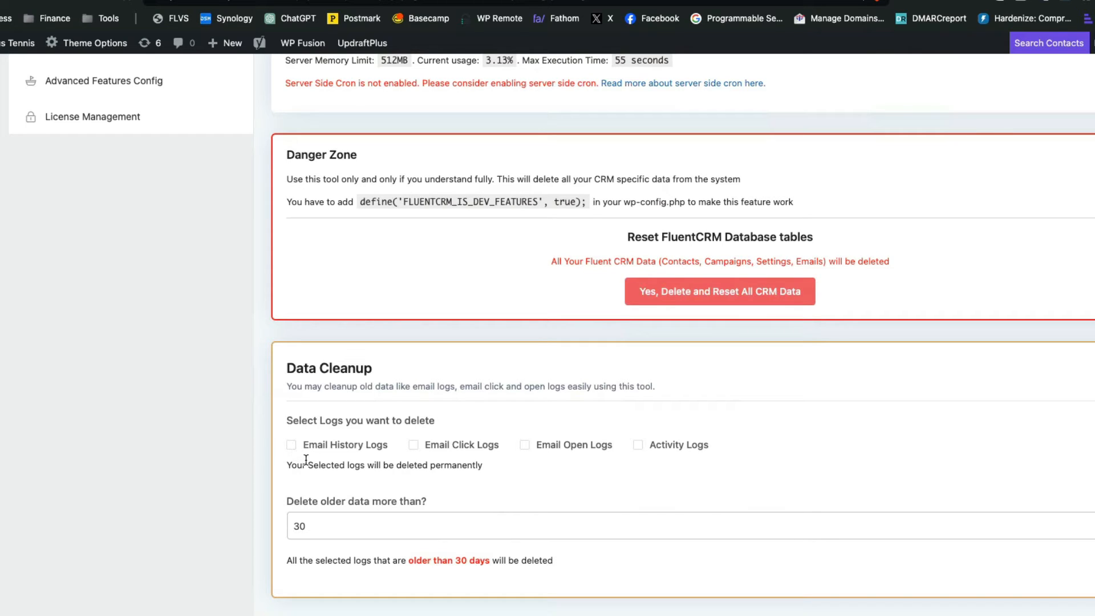
mouse_move(616, 455)
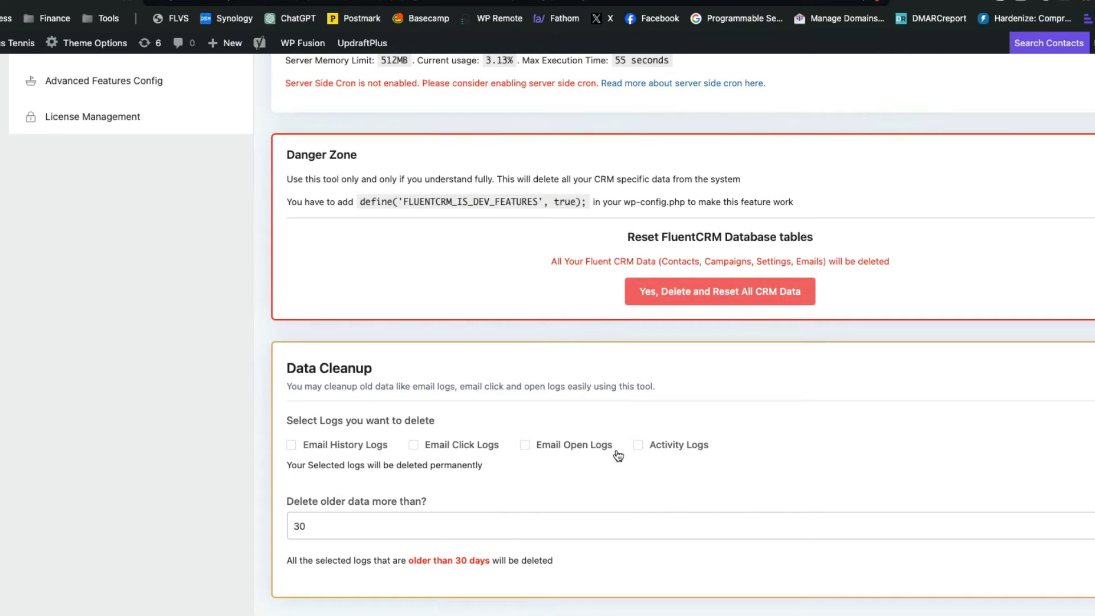
mouse_move(398, 464)
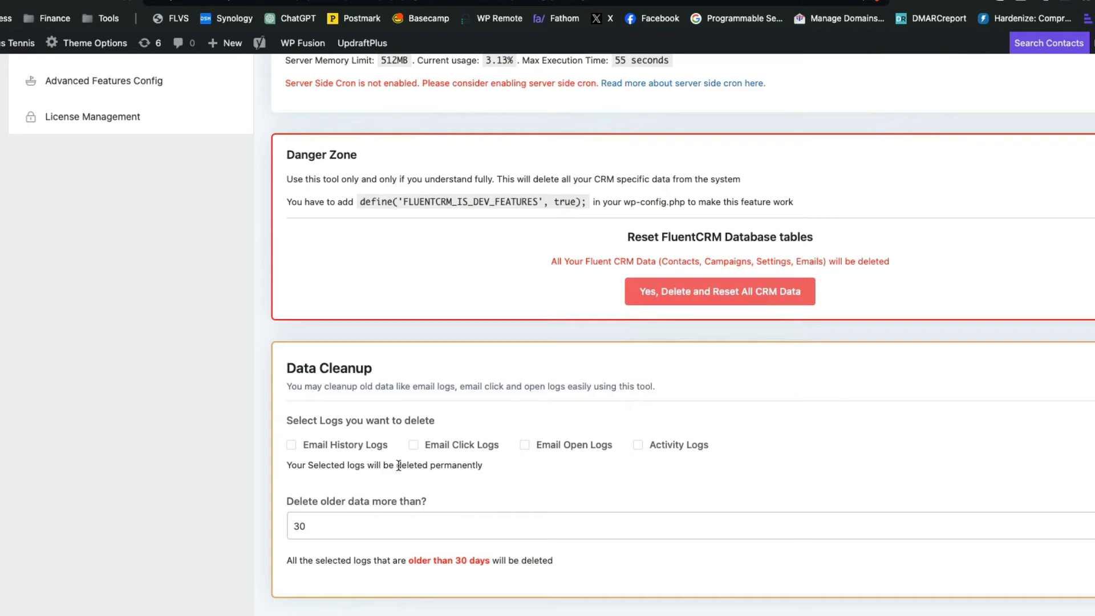
mouse_move(492, 463)
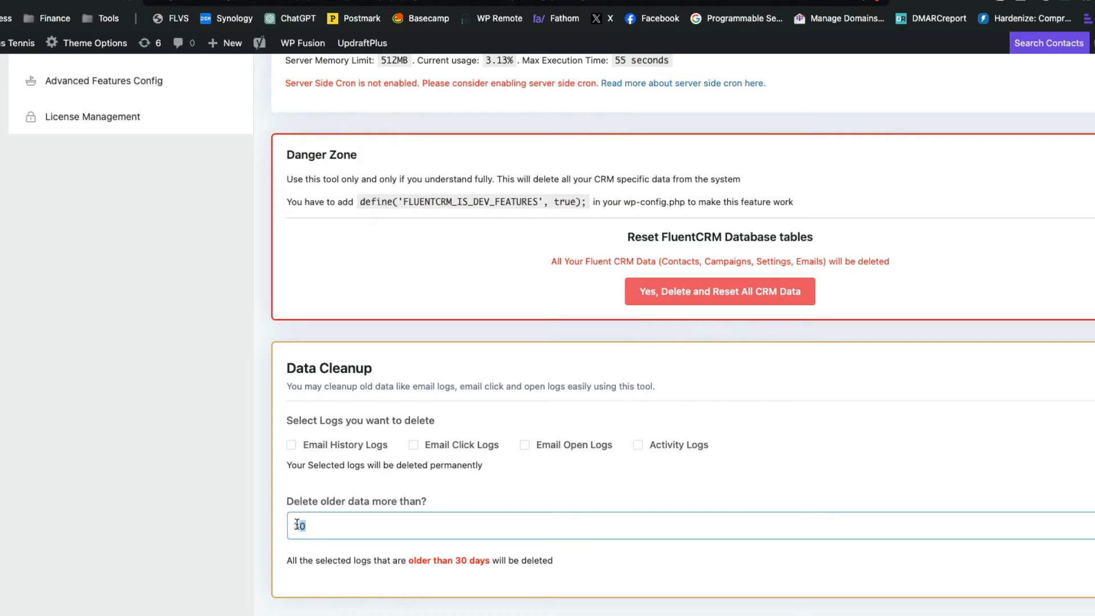
type("30")
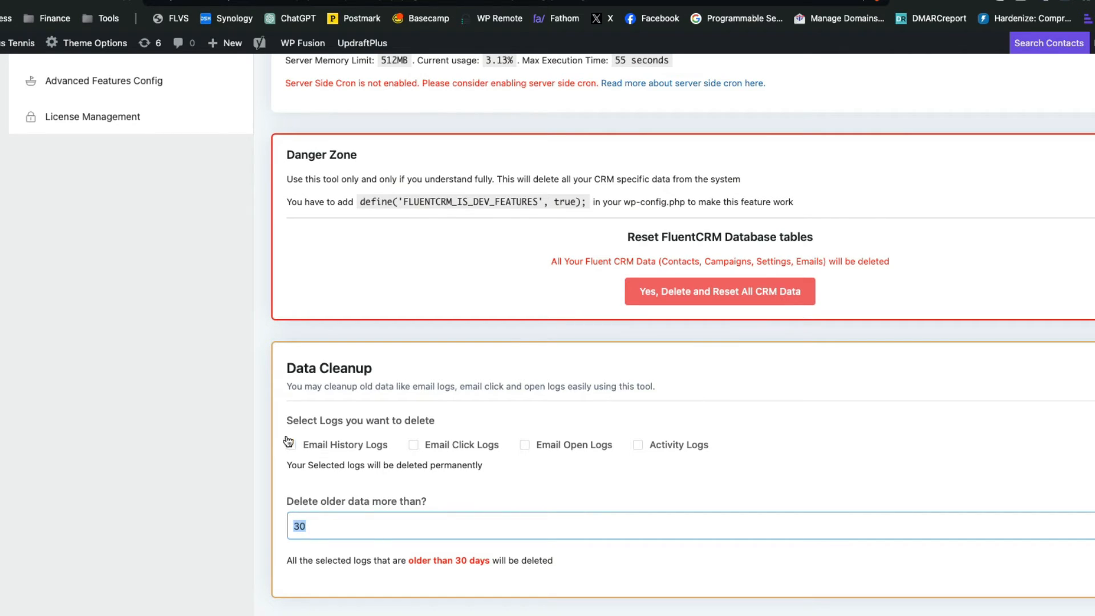
left_click(290, 445)
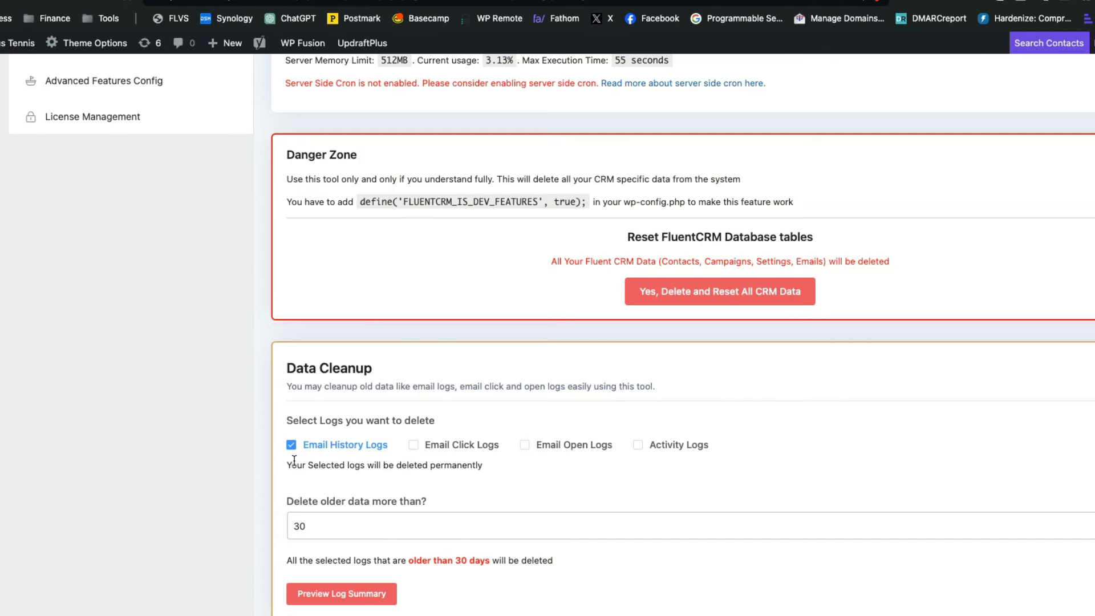
mouse_move(331, 474)
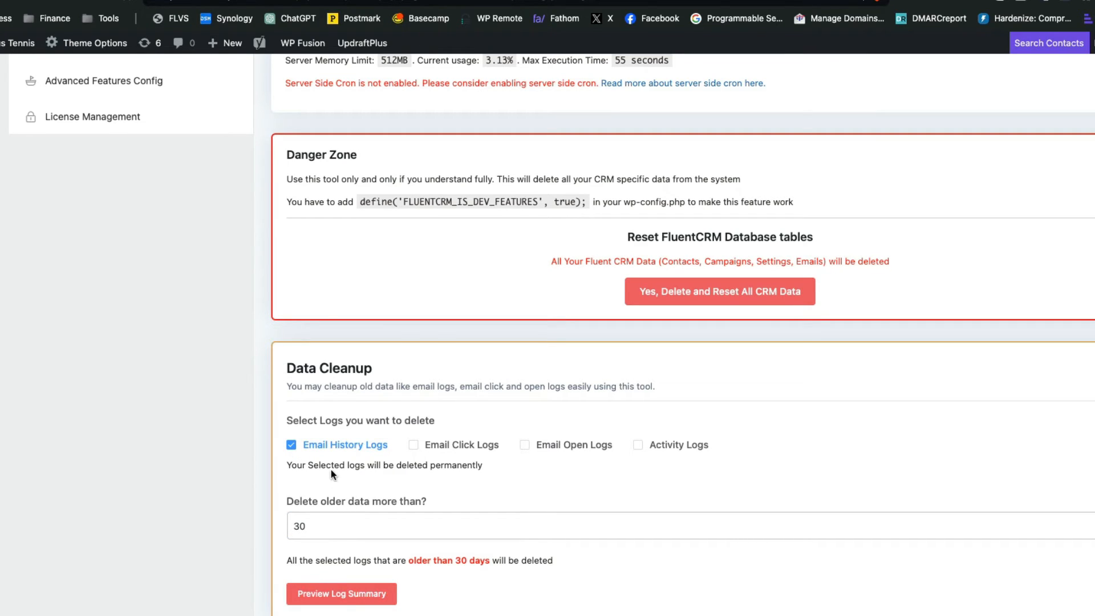
mouse_move(337, 453)
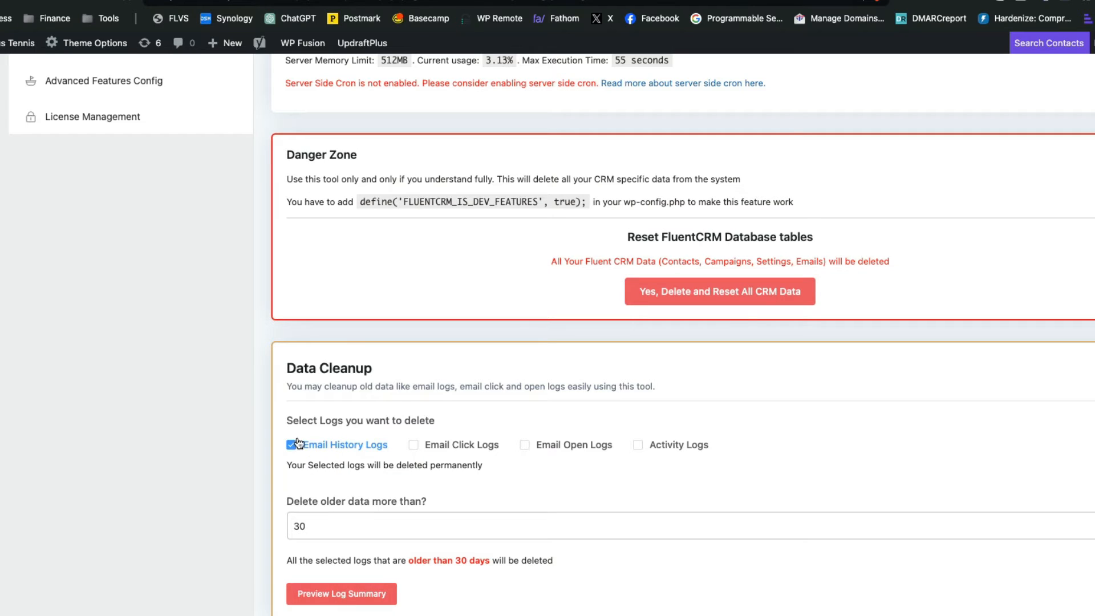
left_click(291, 445)
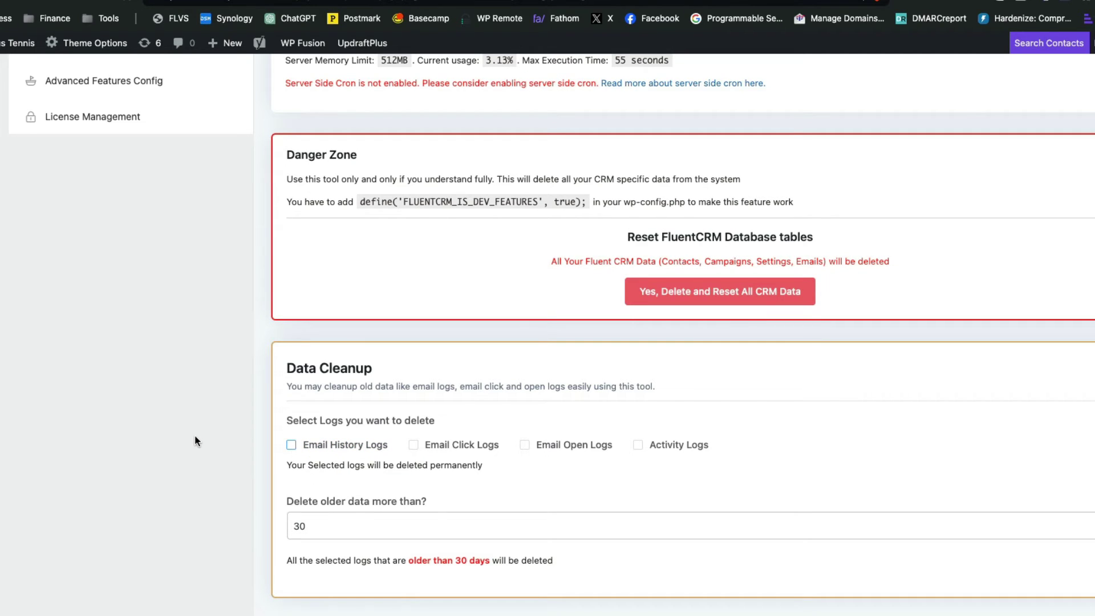